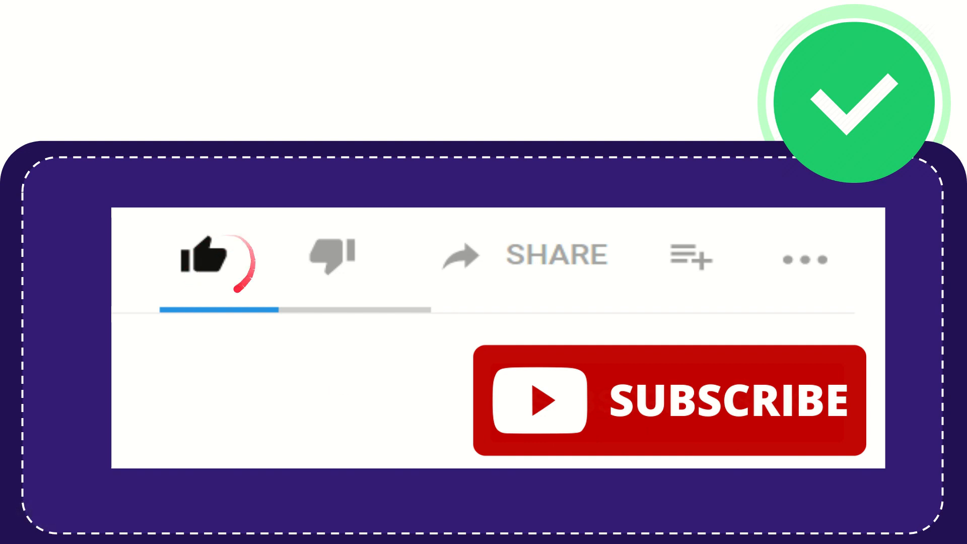
{"action": "left_click", "coordinate": [334, 256]}
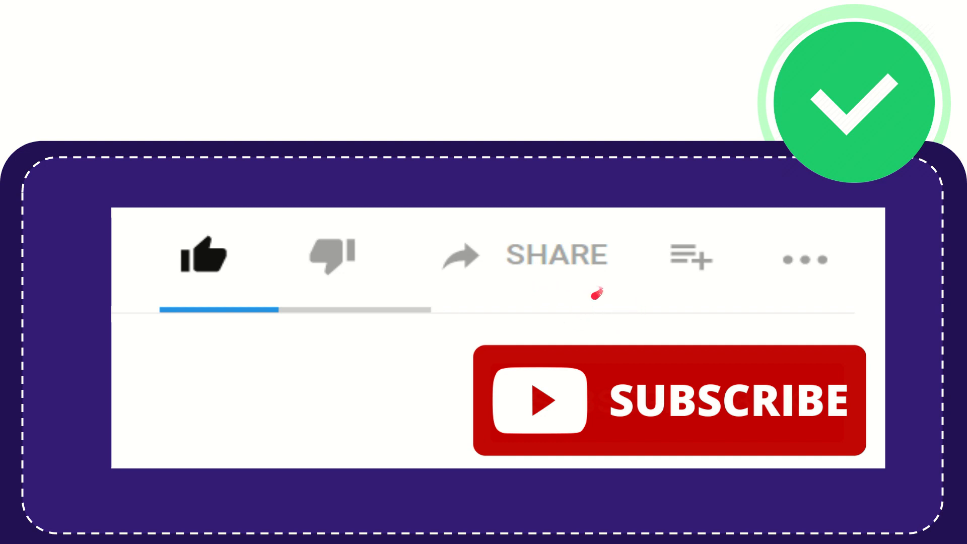
{"action": "mouse_move", "coordinate": [645, 282]}
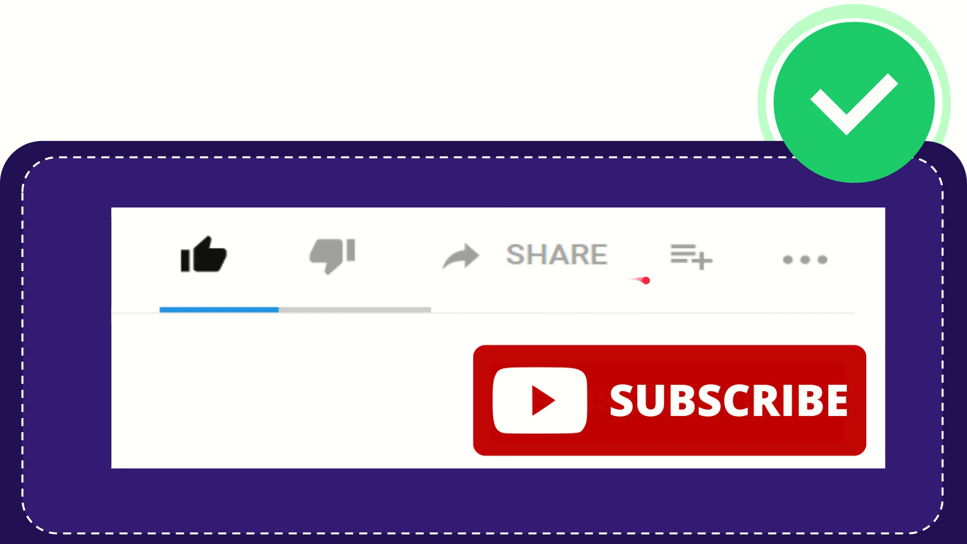